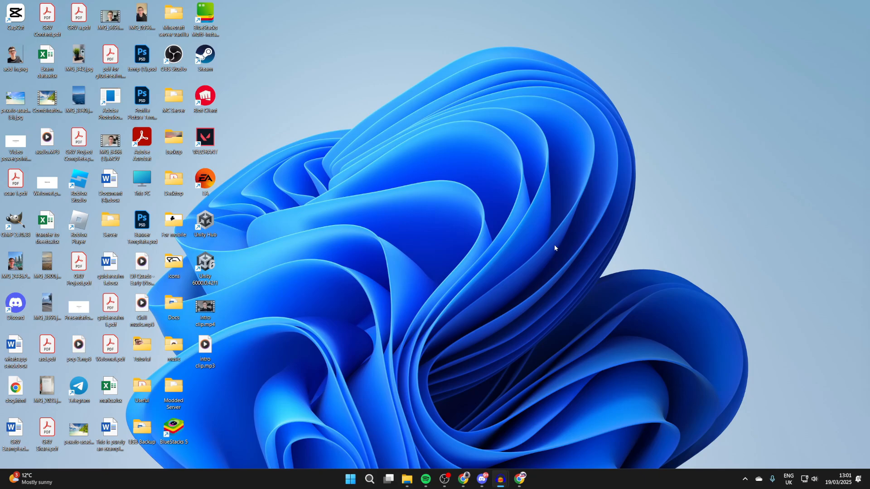
mouse_move(542, 392)
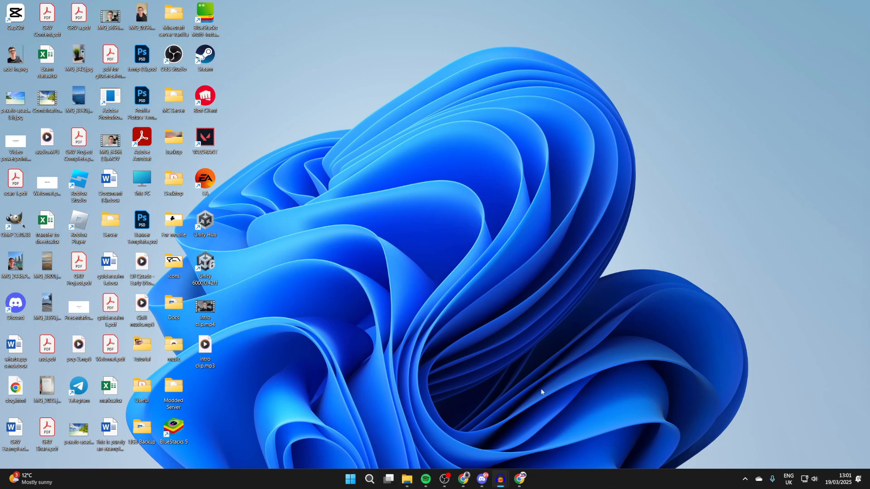
- Launch Chrome from the taskbar and search Google for 'gmail'
click(519, 483)
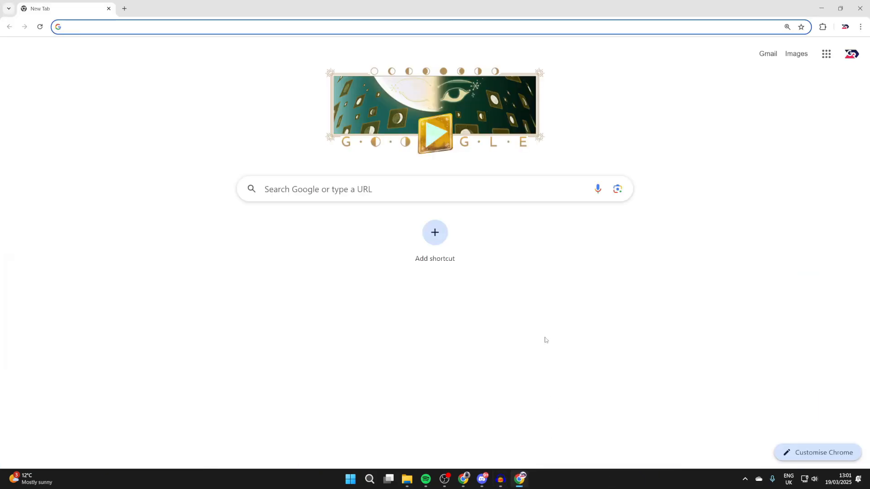
click(389, 189)
text(gmail)
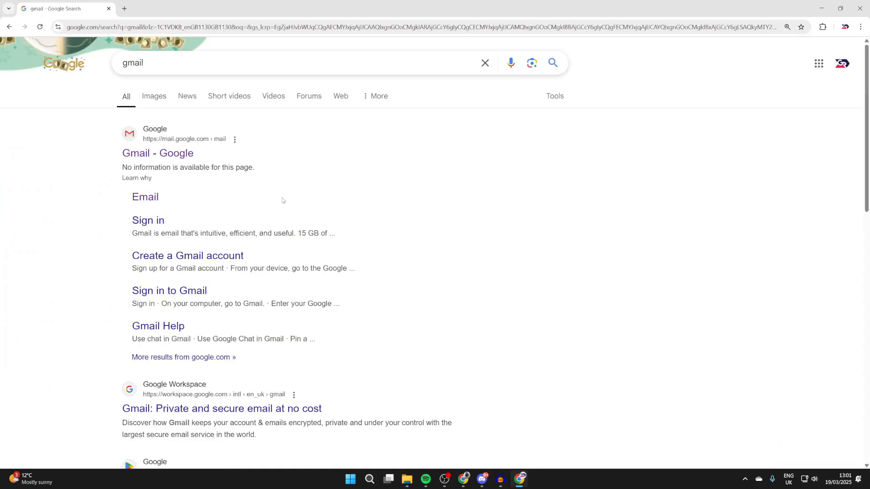
mouse_move(158, 158)
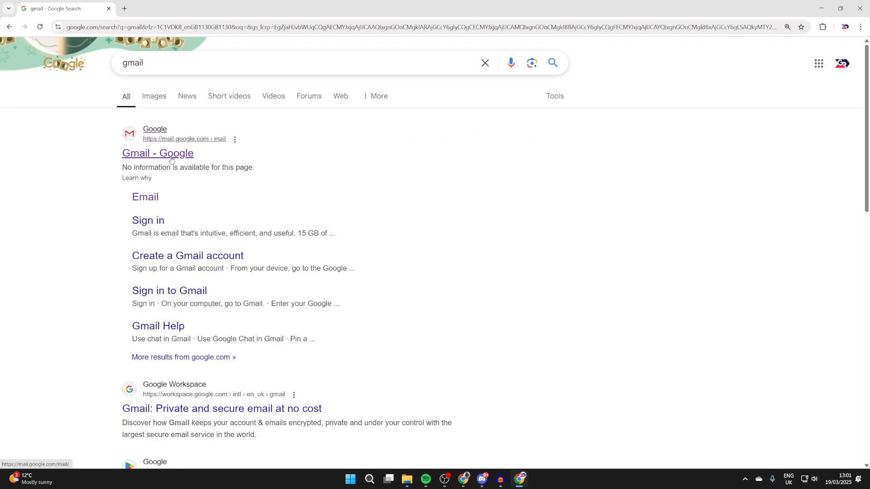
- Install the Gmail inbox as a Chrome app via Cast, save and share > Install page as app
click(158, 153)
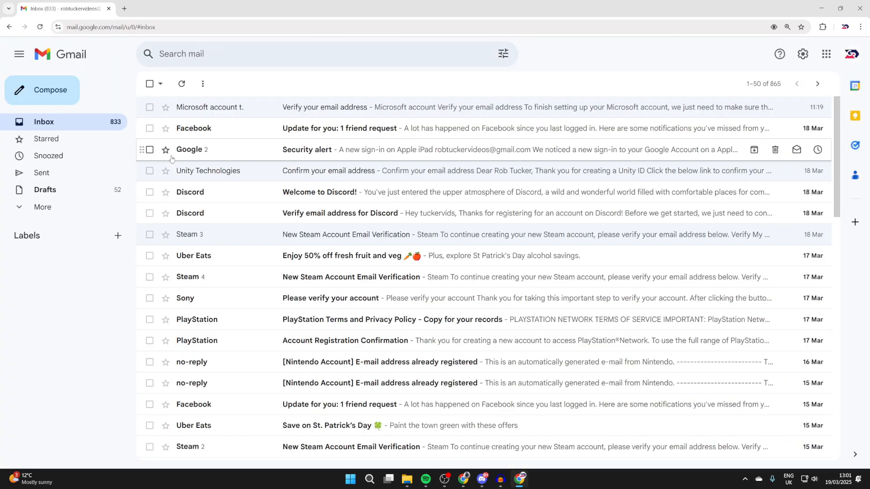
mouse_move(212, 255)
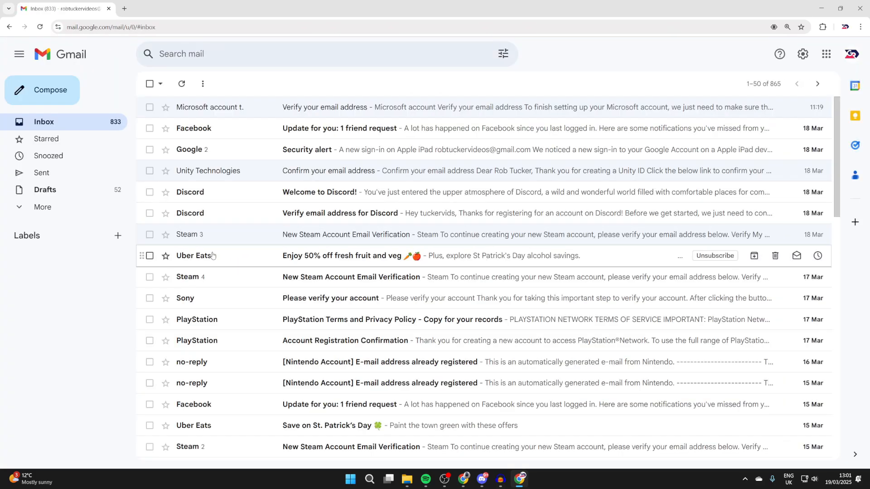
mouse_move(693, 50)
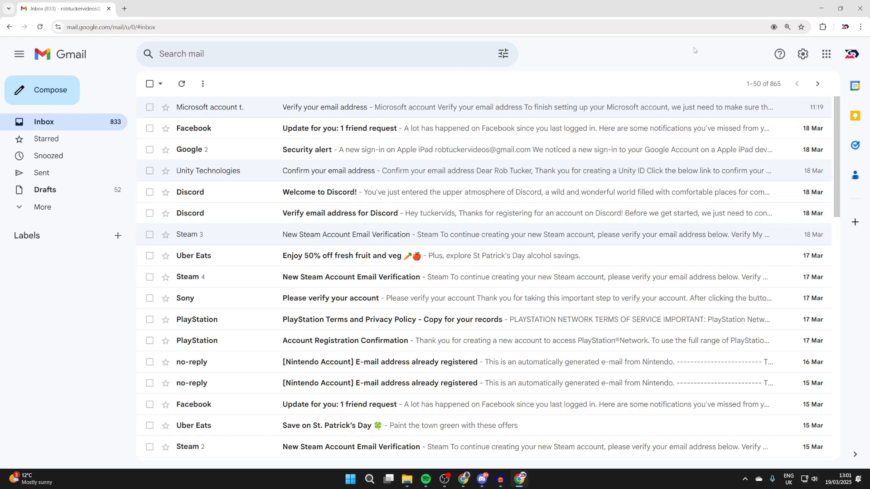
click(861, 27)
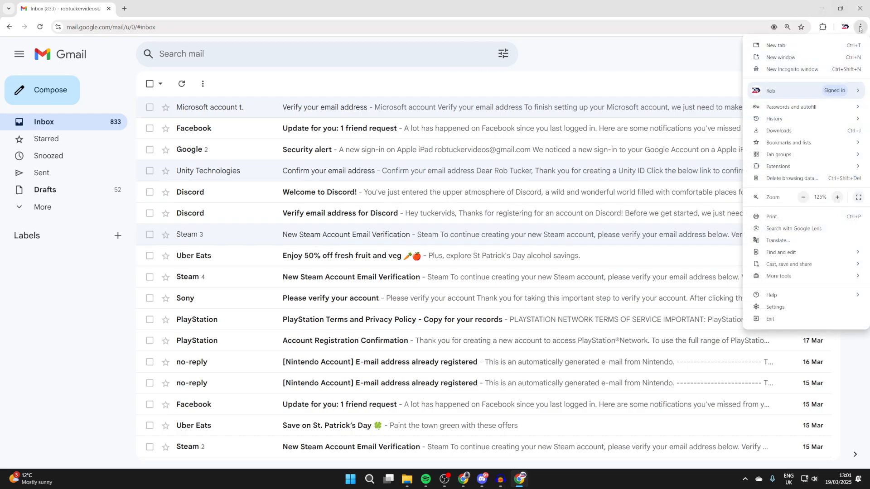
mouse_move(788, 264)
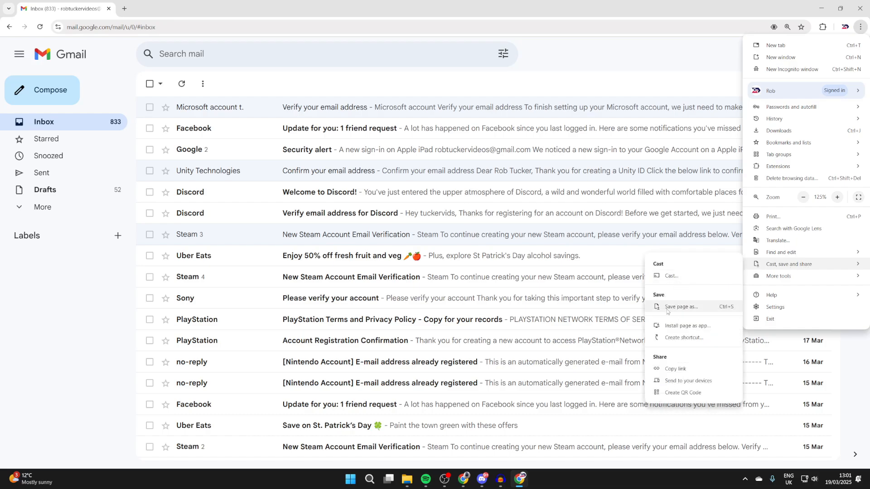
mouse_move(688, 325)
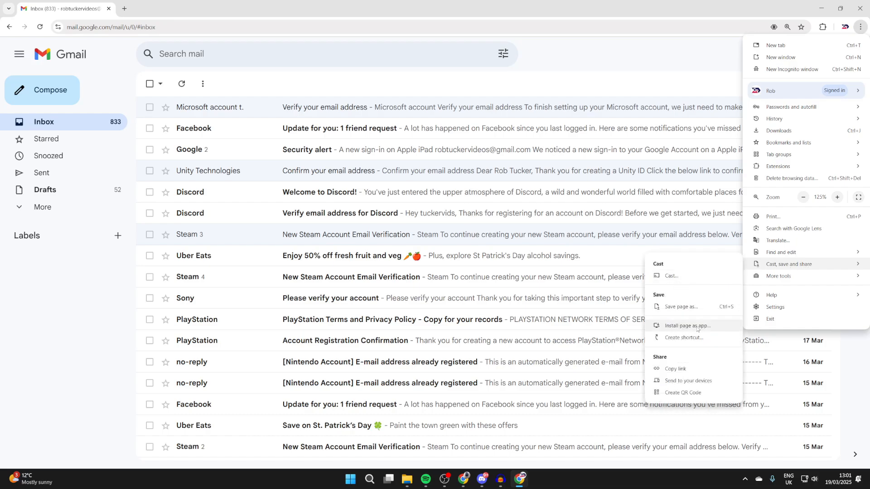
click(687, 325)
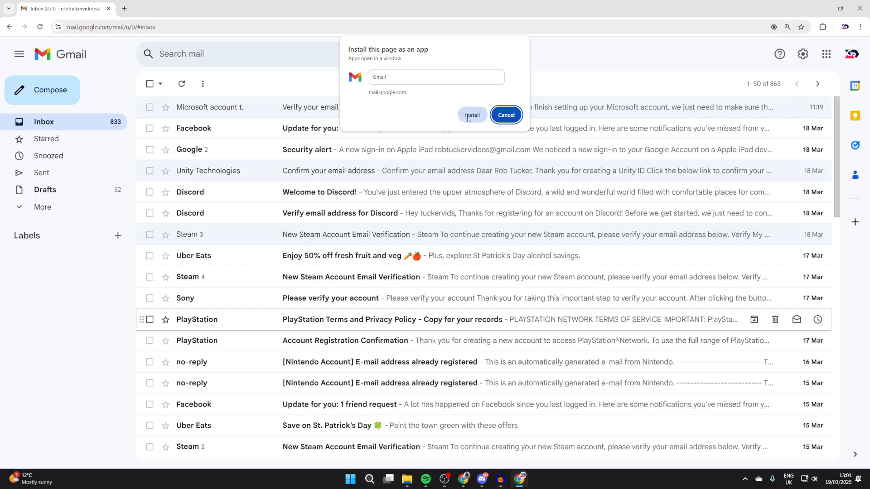
click(471, 115)
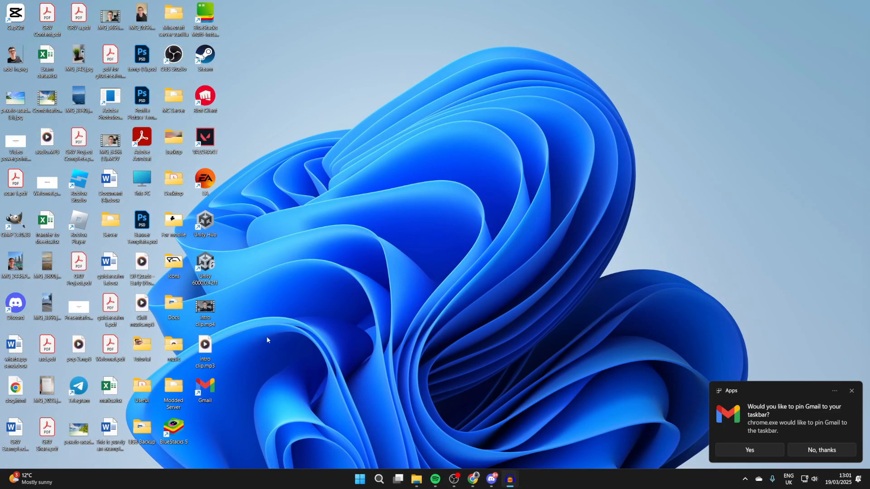
- Launch Gmail in its own window from the new desktop shortcut
double_click(205, 387)
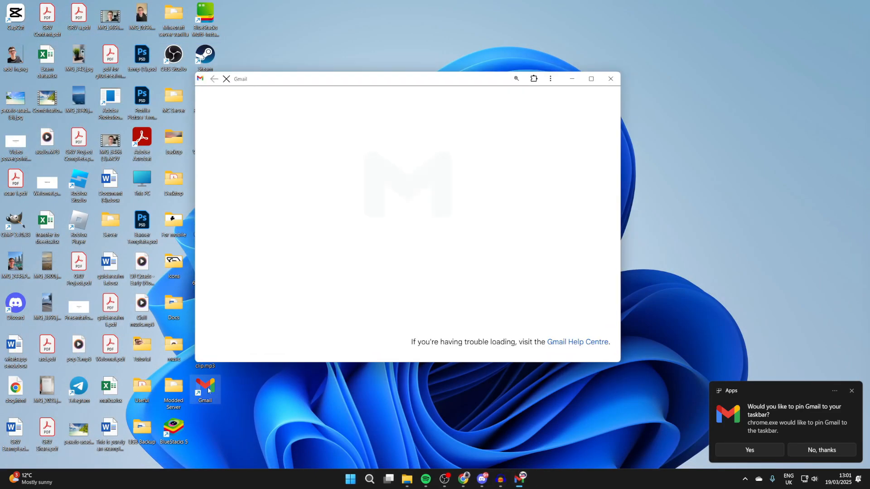